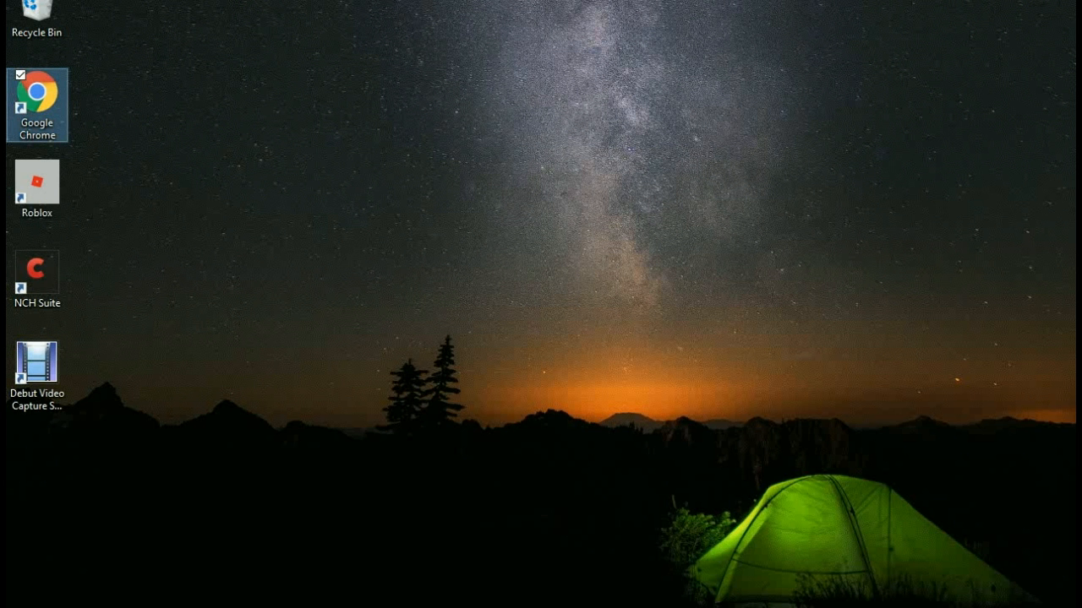
mouse_move(37, 93)
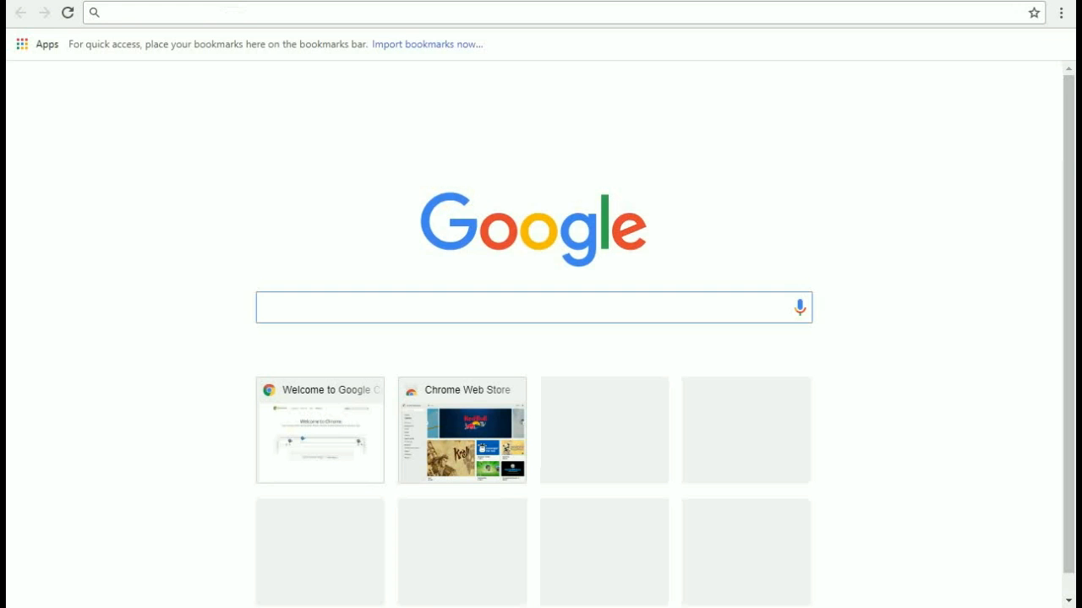
- Search Google for 'good screen recorders for windows 10' via the suggestion
type("good screen recorders for")
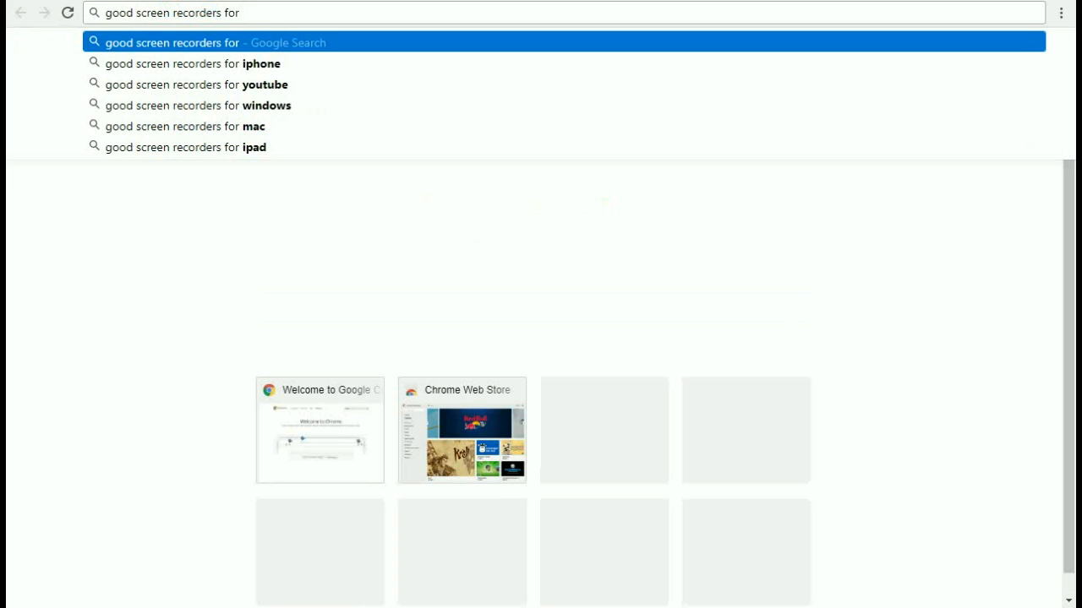
type("windows")
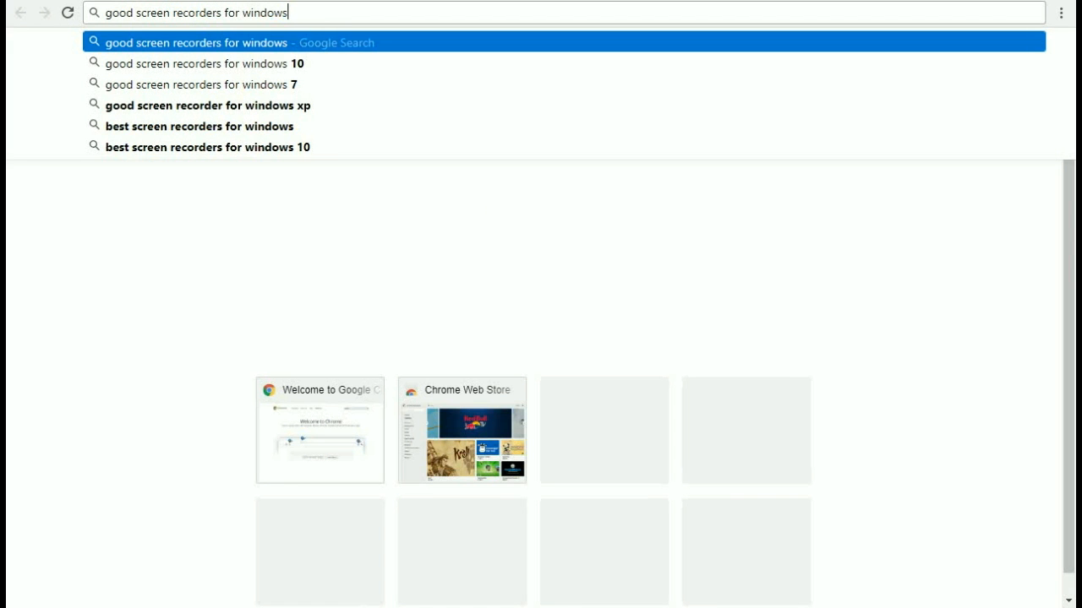
left_click(199, 63)
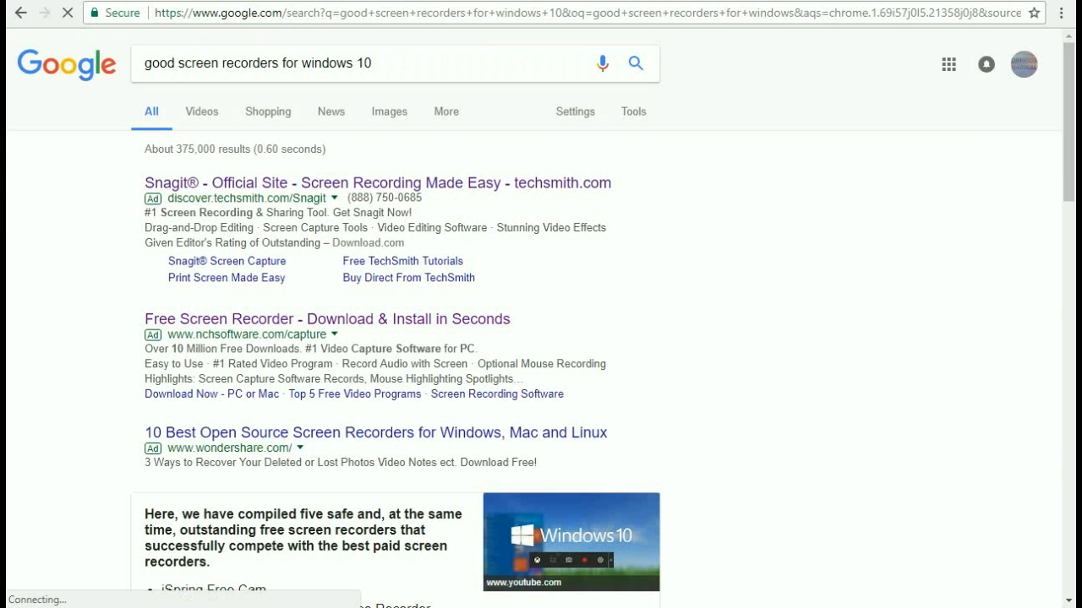
- Follow the nchsoftware.com Free Screen Recorder ad to the Debut Video Capture page
left_click(326, 318)
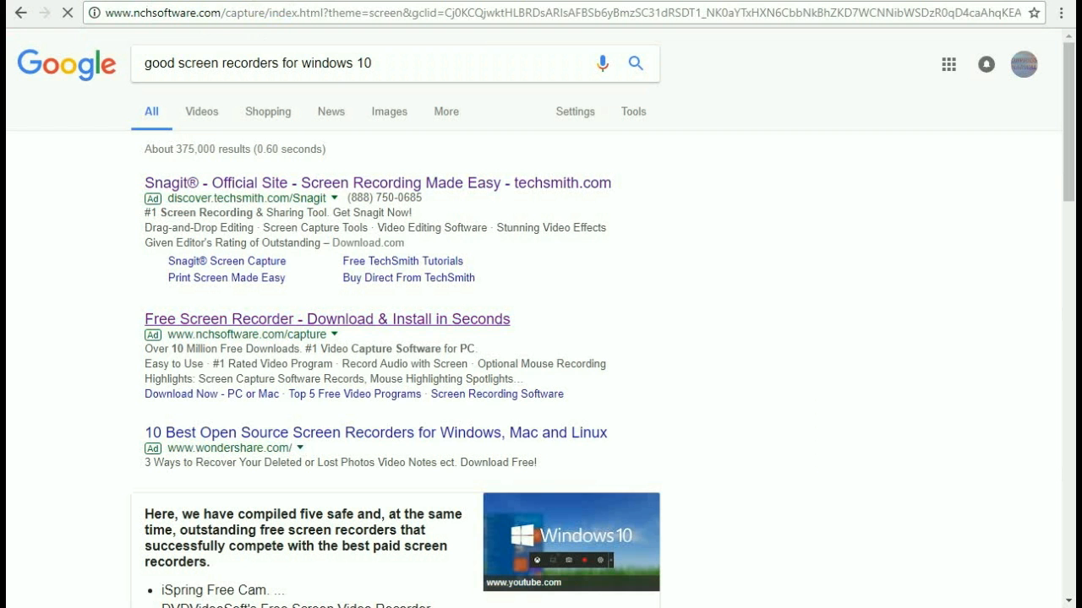
left_click(328, 317)
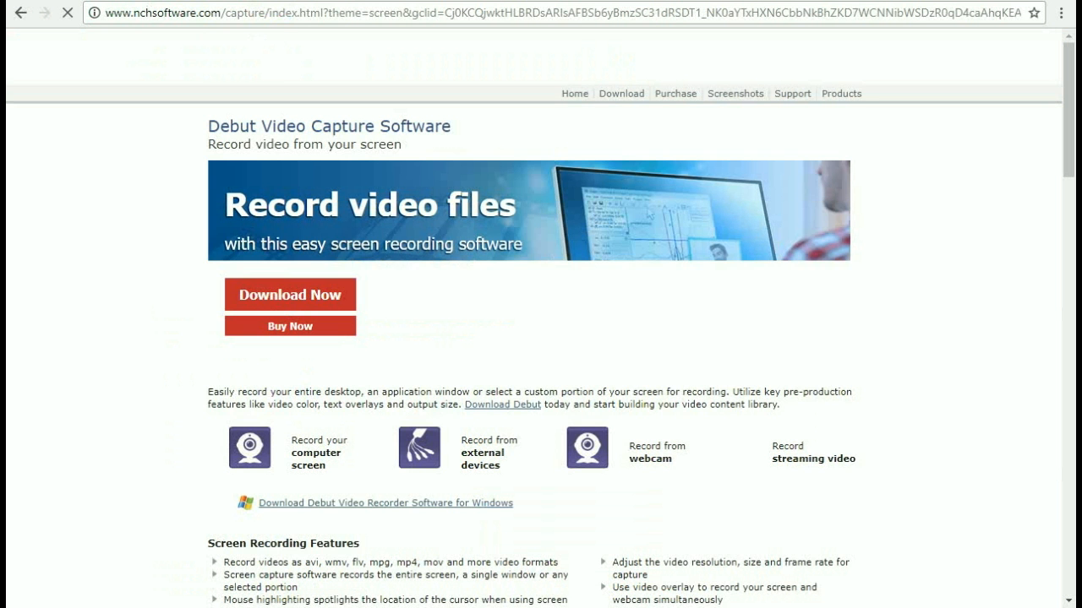
- Read the Debut Video Capture page down to the footer, then close the browser
scroll("down", 3)
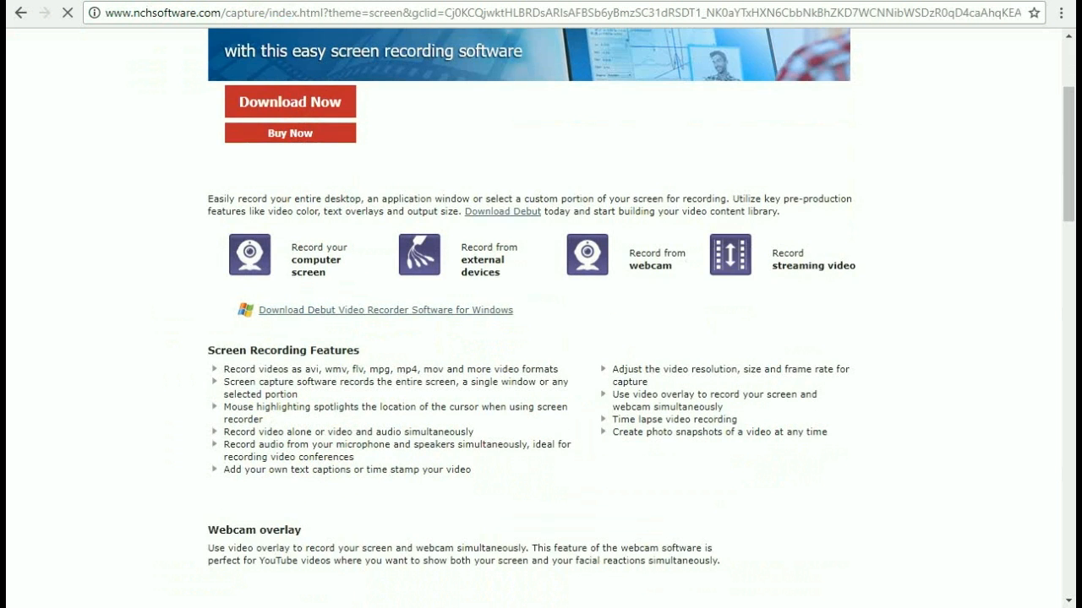
scroll("down", 3)
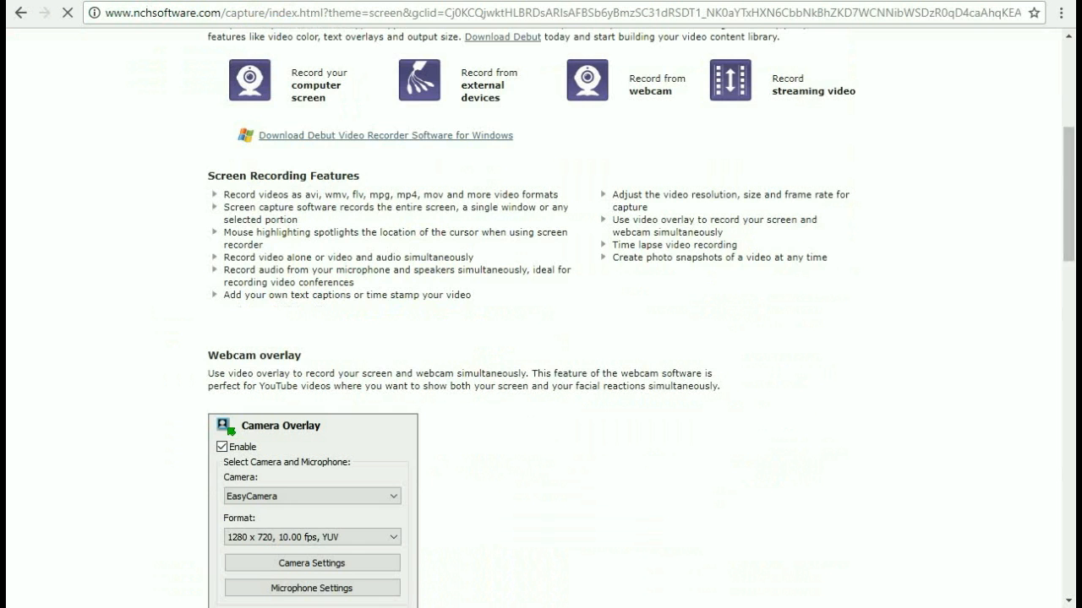
scroll("down", 3)
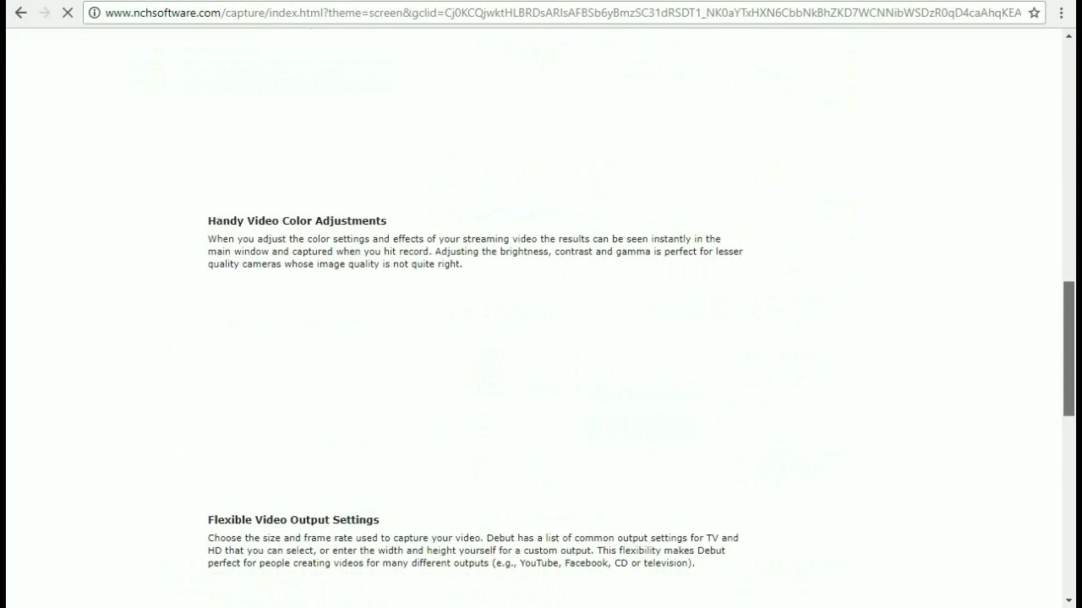
scroll("down", 3)
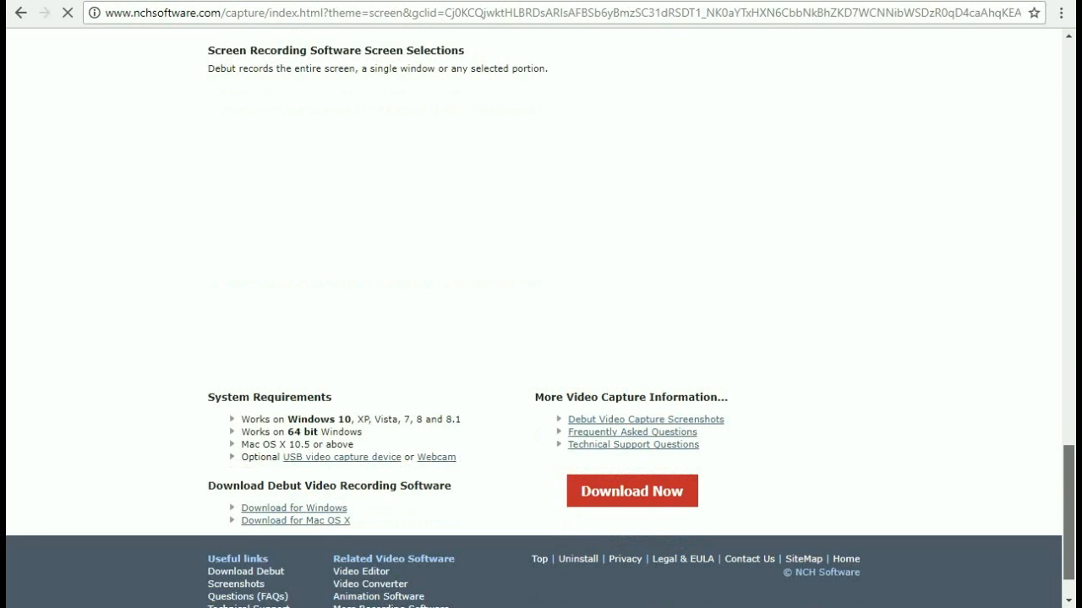
left_click(632, 490)
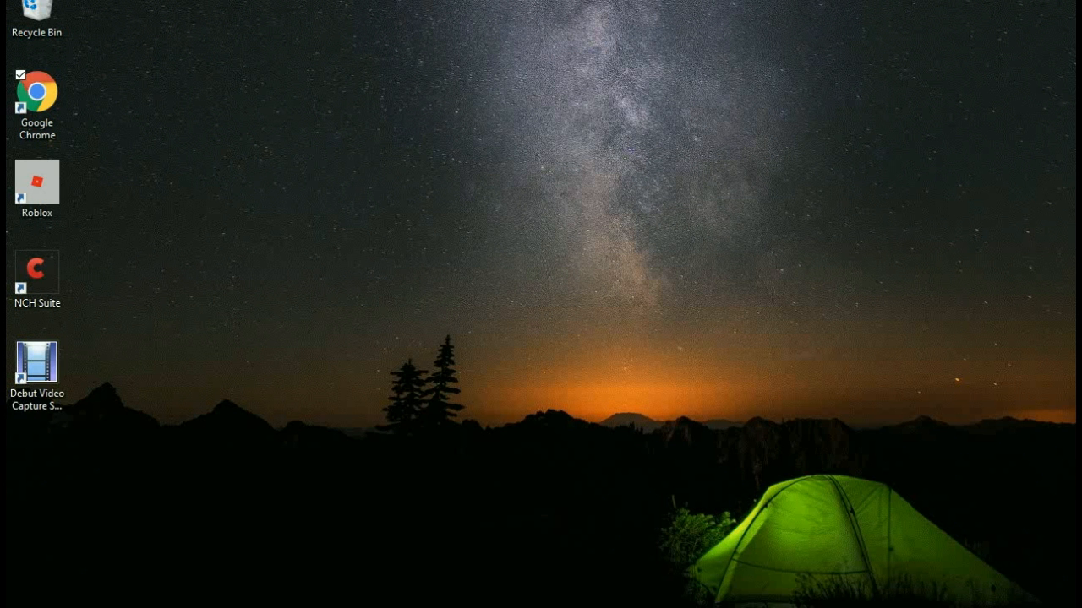
- Launch Debut Video Capture from its desktop shortcut into Screen Recording Mode
left_click(36, 369)
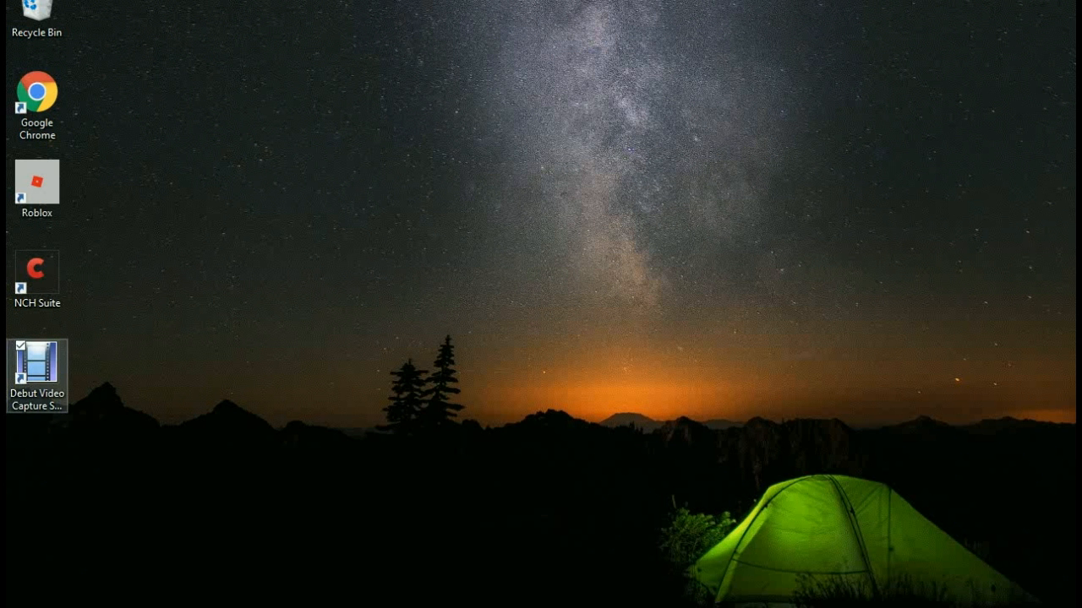
double_click(37, 362)
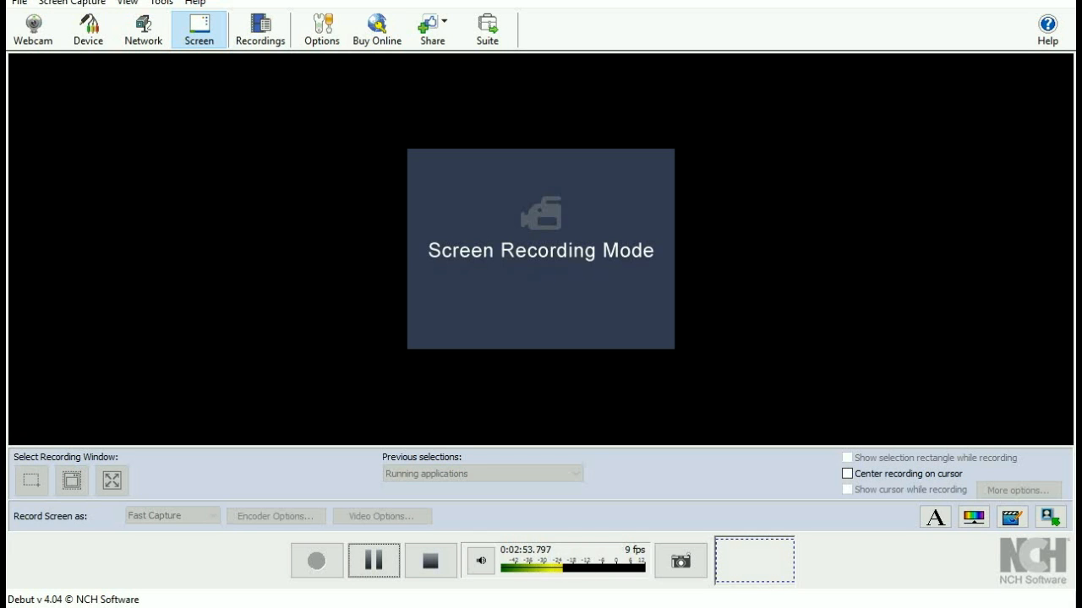
left_click(261, 27)
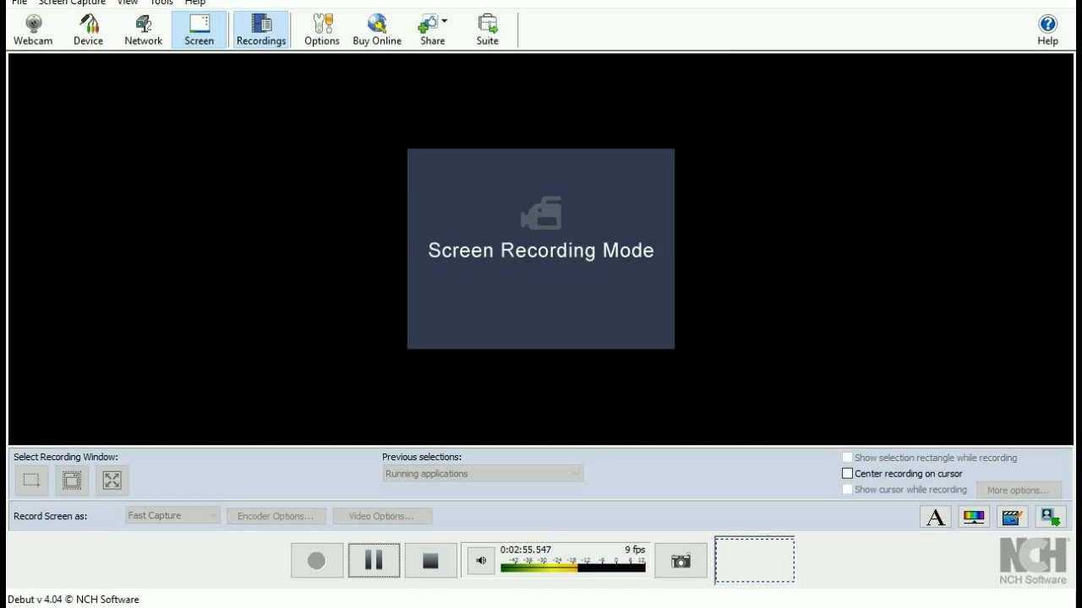
left_click(260, 27)
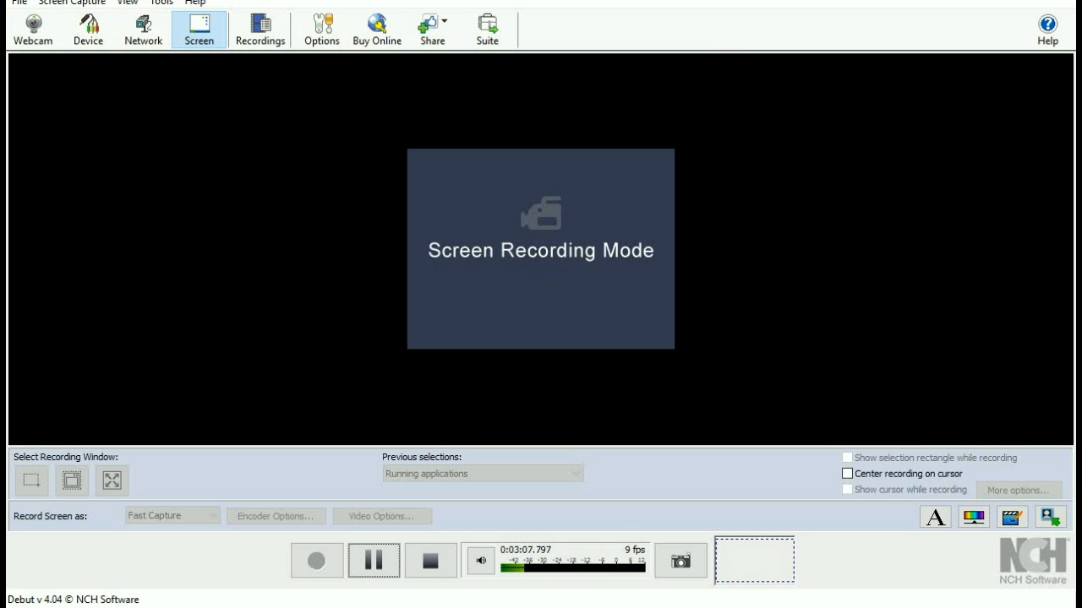
left_click(426, 561)
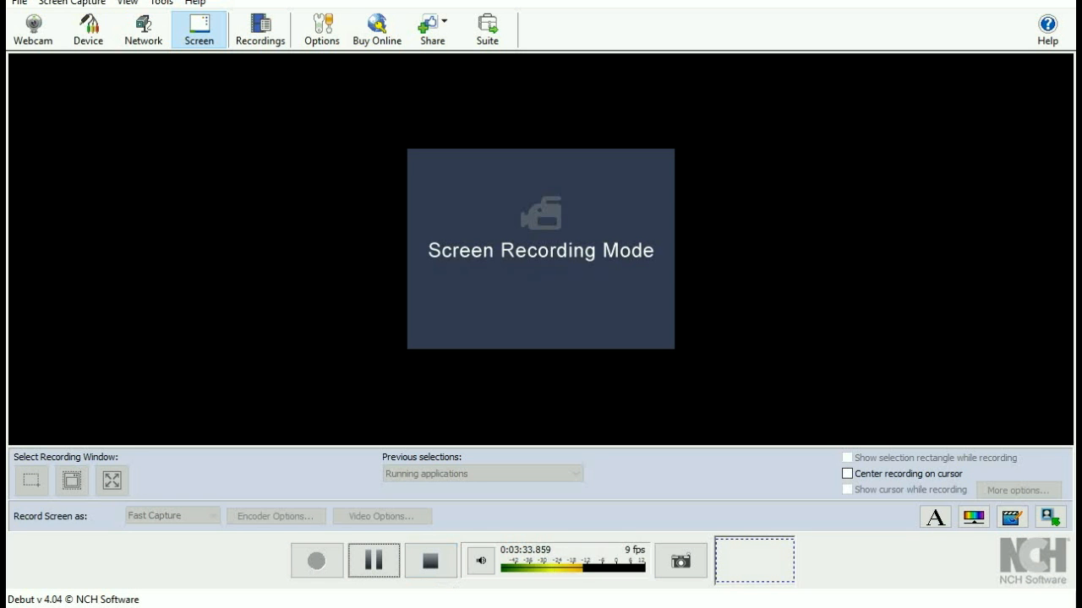
mouse_move(84, 31)
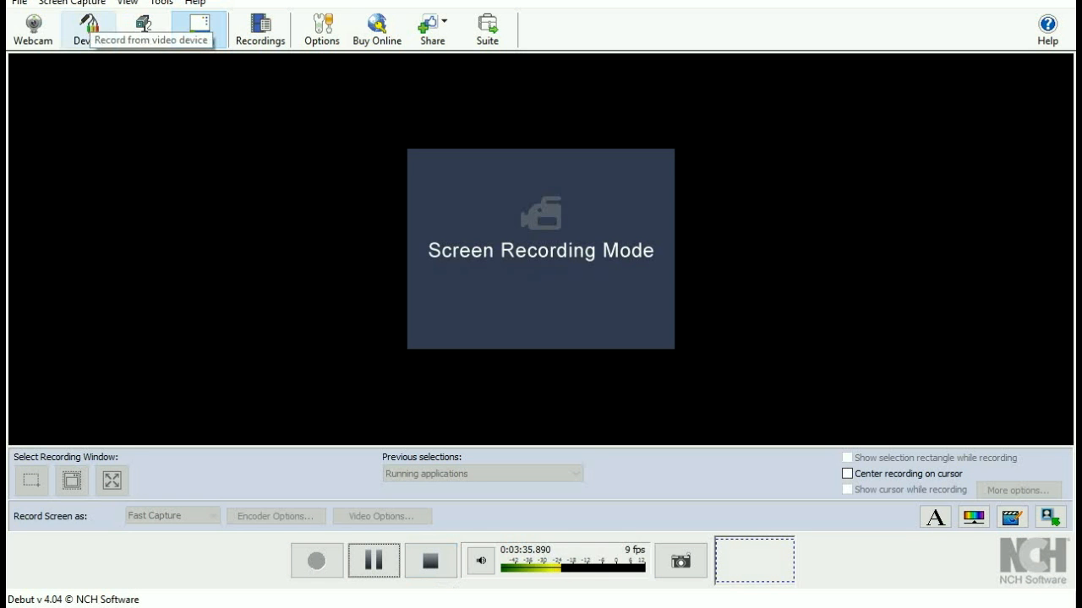